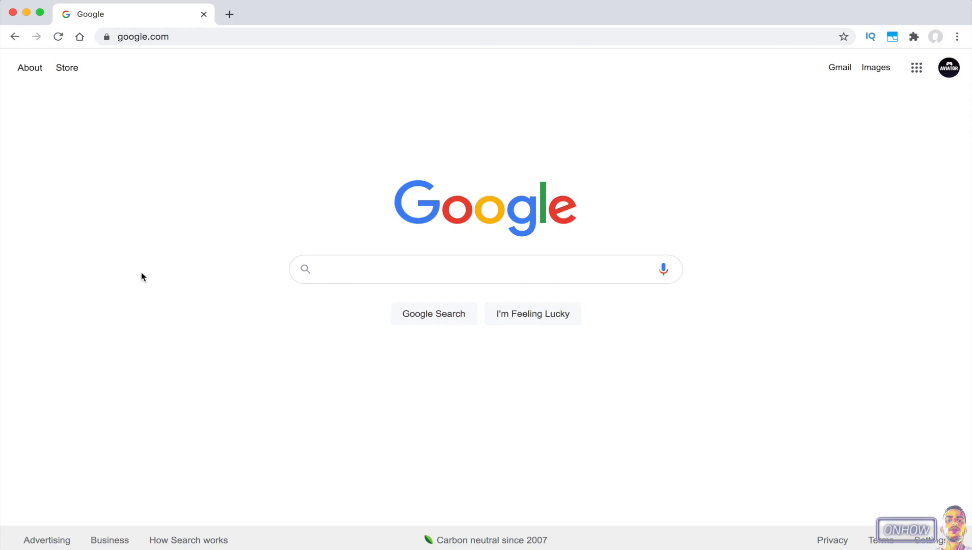
Load chrome://flags, the experimental features page, from the address bar.
{"action": "left_click", "coordinate": [485, 269]}
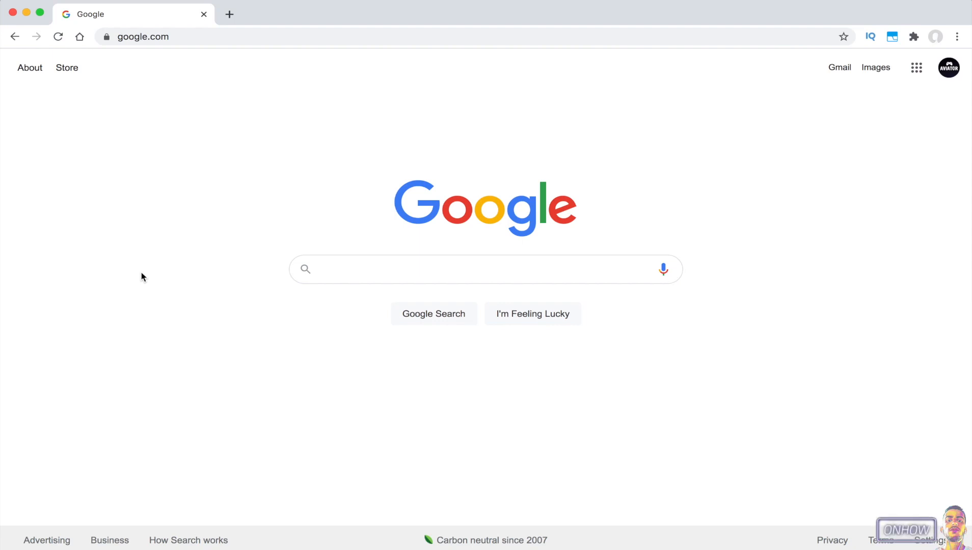
{"action": "left_click", "coordinate": [455, 269]}
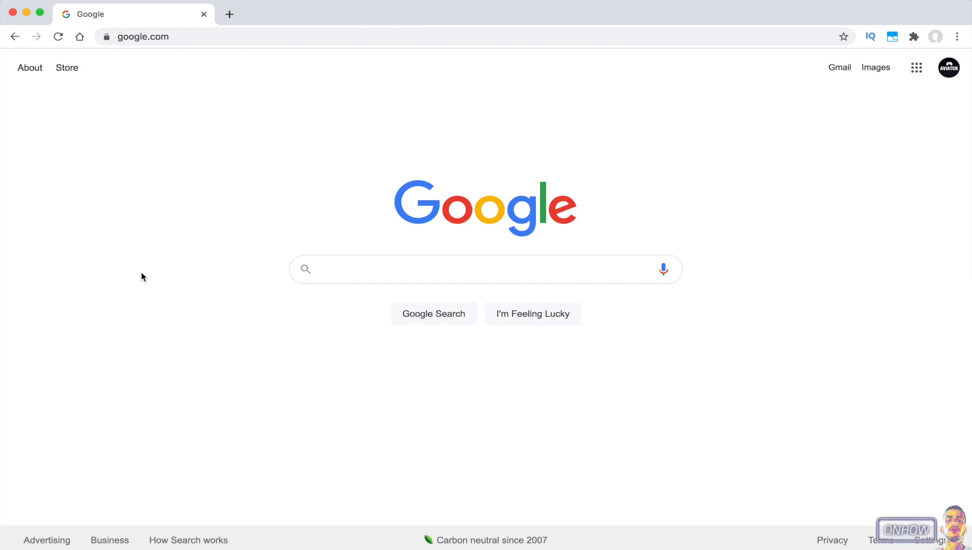
{"action": "left_click", "coordinate": [485, 269]}
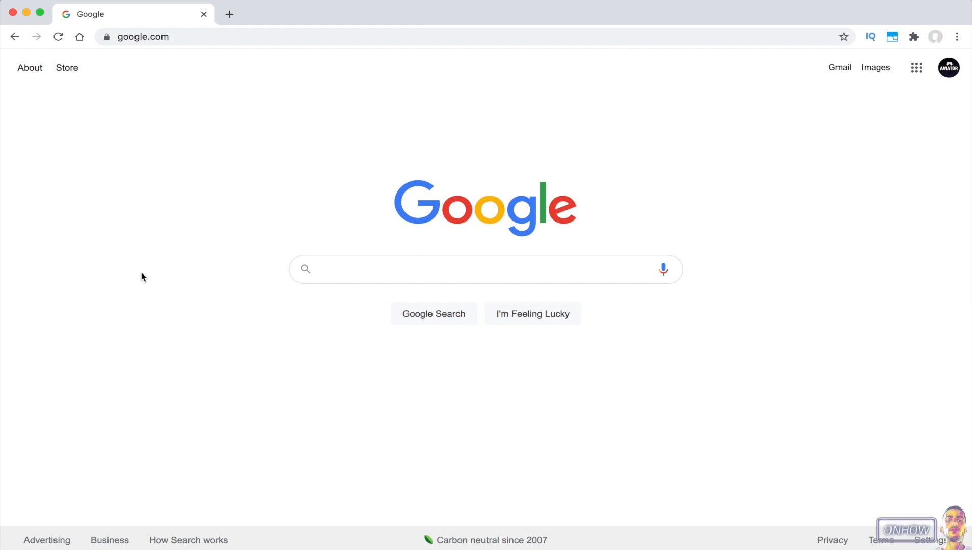
{"action": "left_click", "coordinate": [455, 269]}
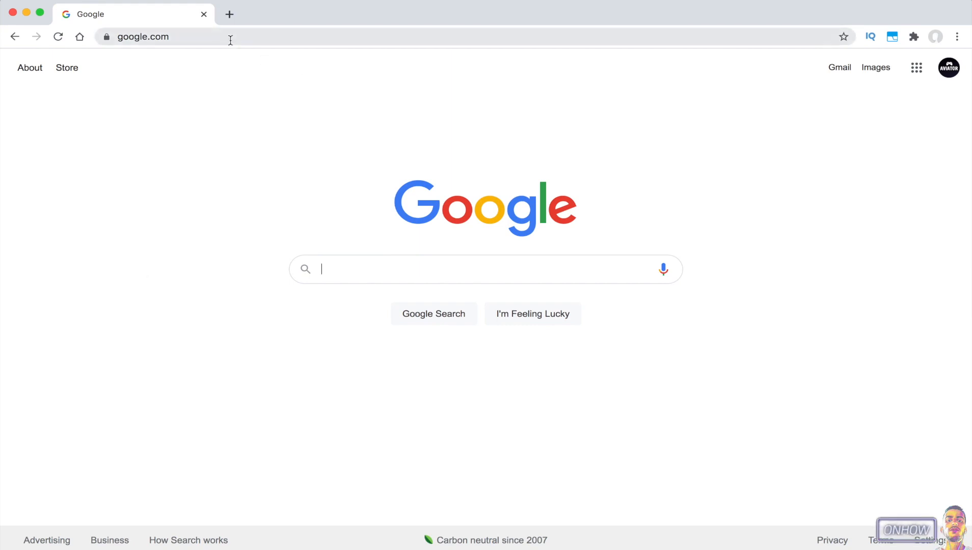
{"action": "type", "text": "chrome-error://chromewebdata"}
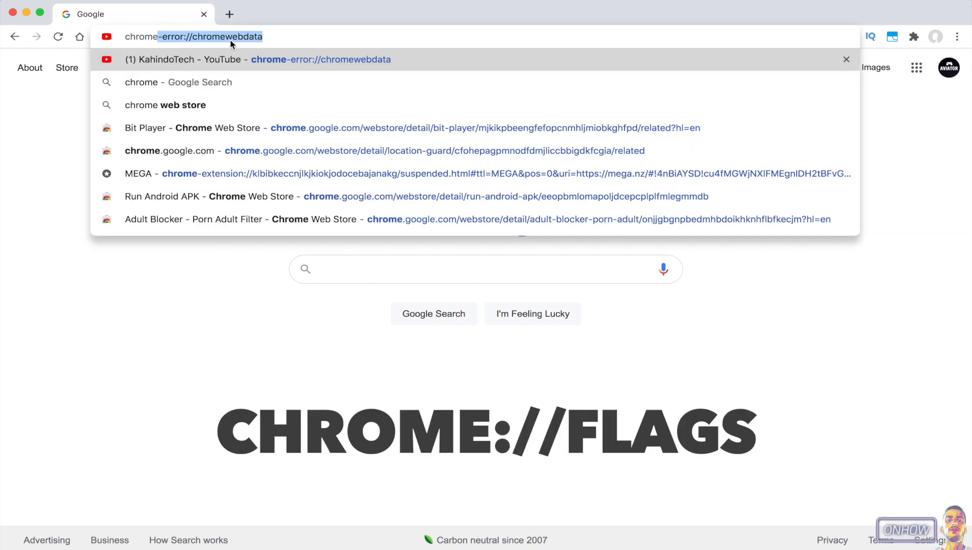
{"action": "type", "text": "chrome://version"}
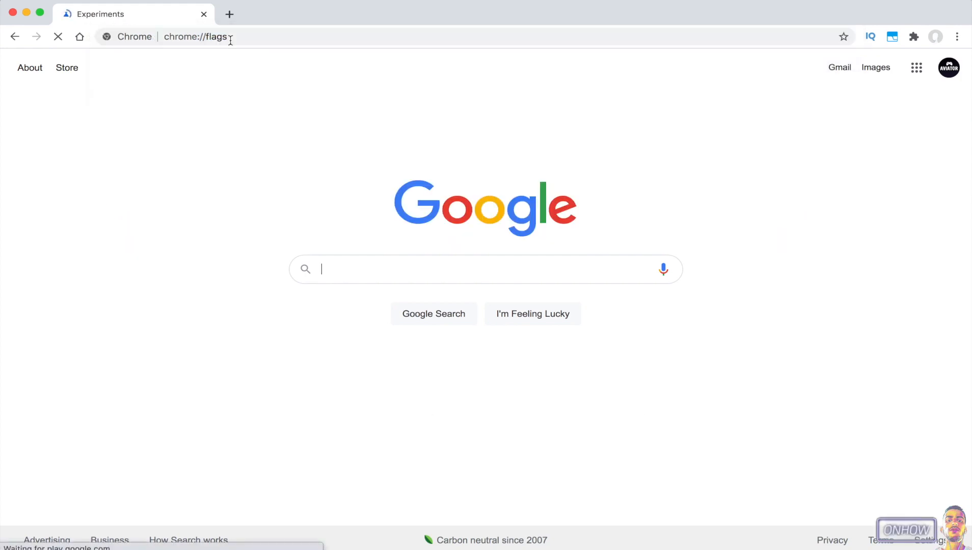
{"action": "key", "text": "Enter"}
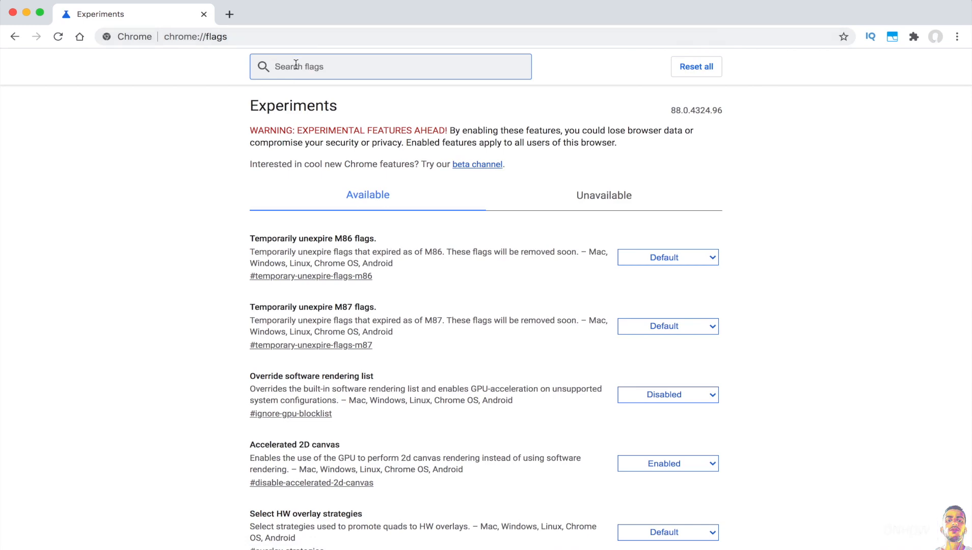
Search flags for 'force dark', set Force Dark Mode for Web Contents to Enabled, and relaunch.
{"action": "type", "text": "force dark"}
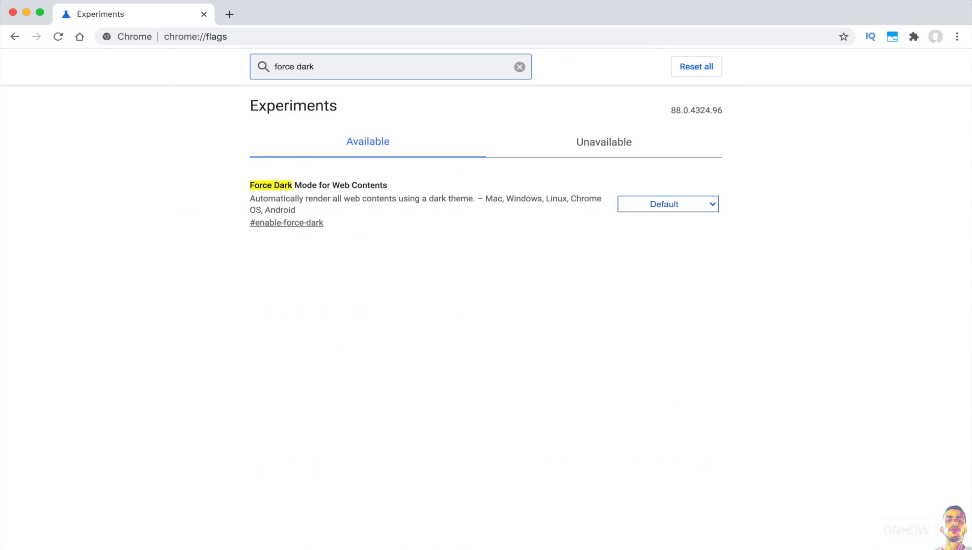
{"action": "mouse_move", "coordinate": [238, 187]}
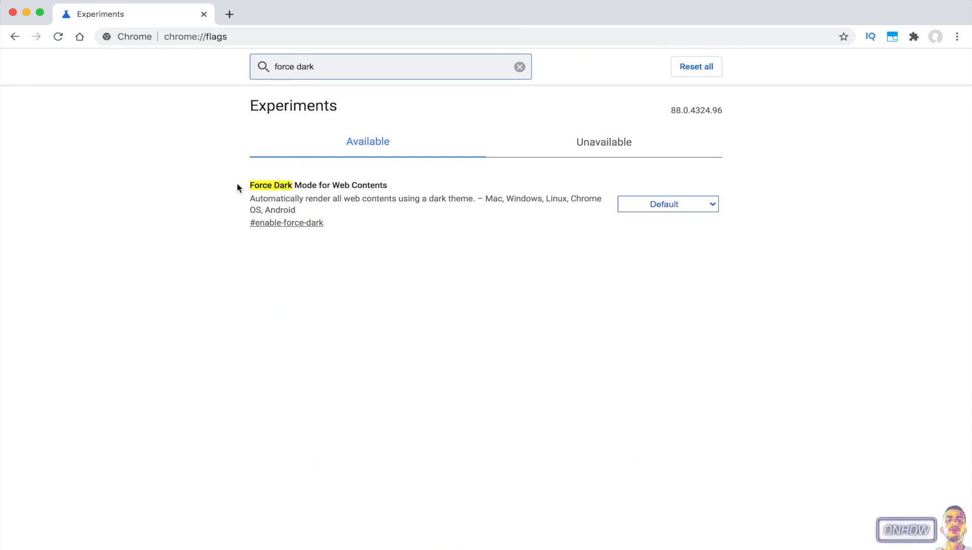
{"action": "left_click", "coordinate": [668, 204]}
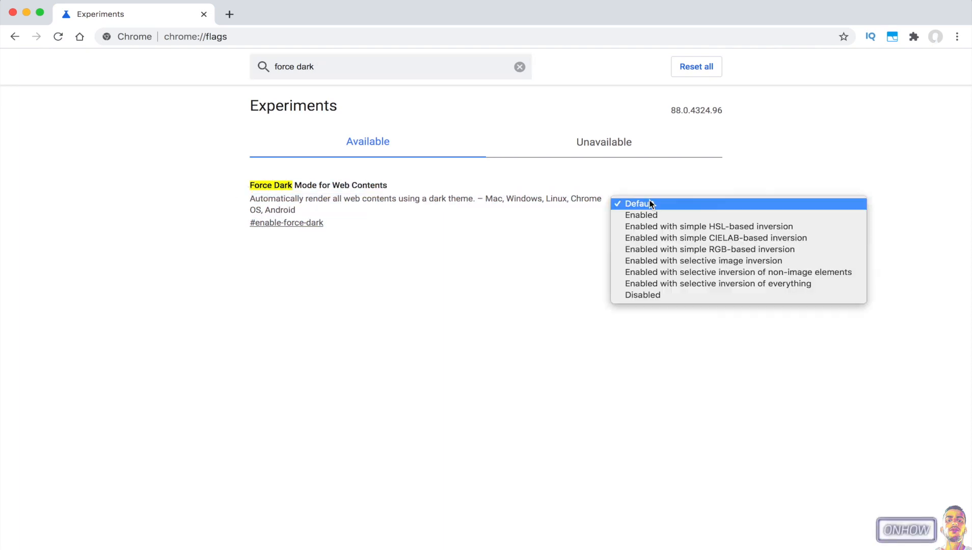
{"action": "left_click", "coordinate": [642, 215]}
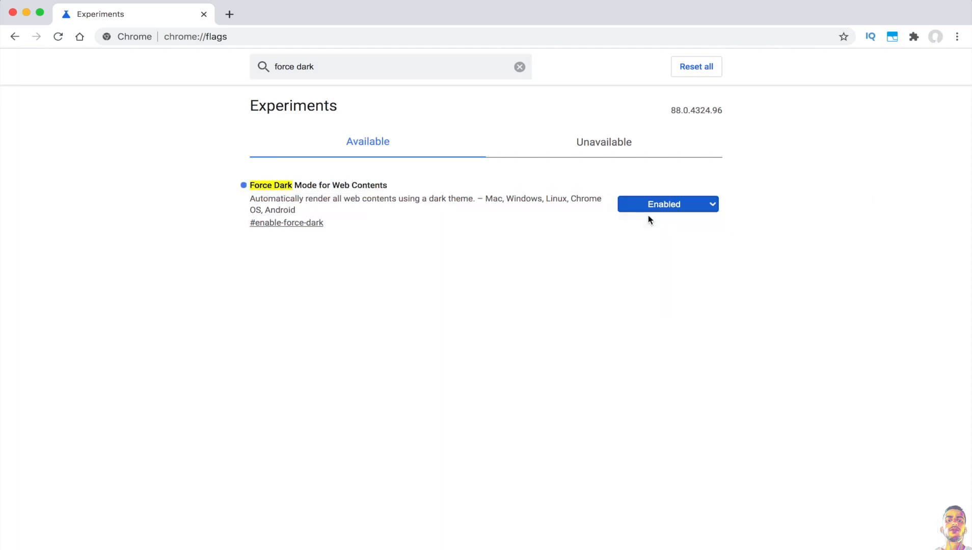
{"action": "left_click", "coordinate": [668, 204]}
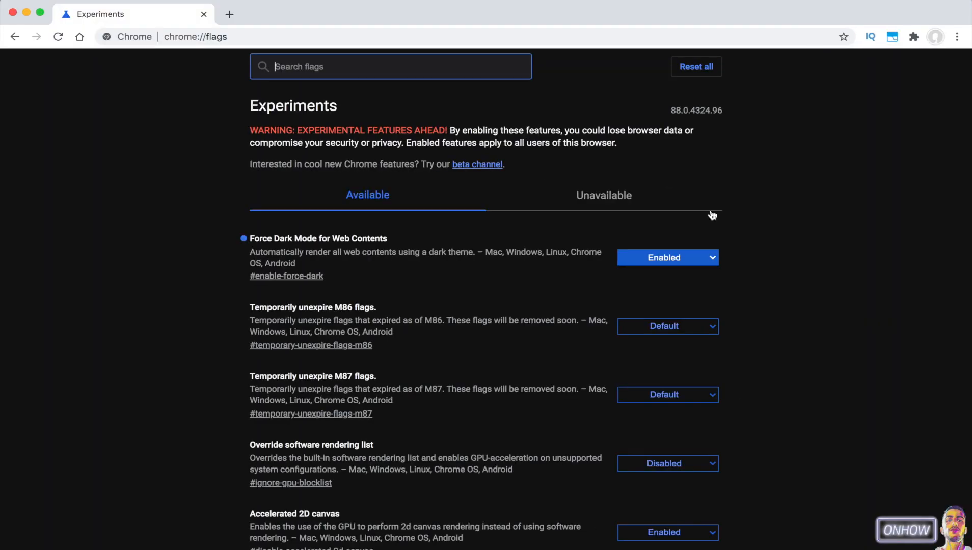
{"action": "mouse_move", "coordinate": [821, 218]}
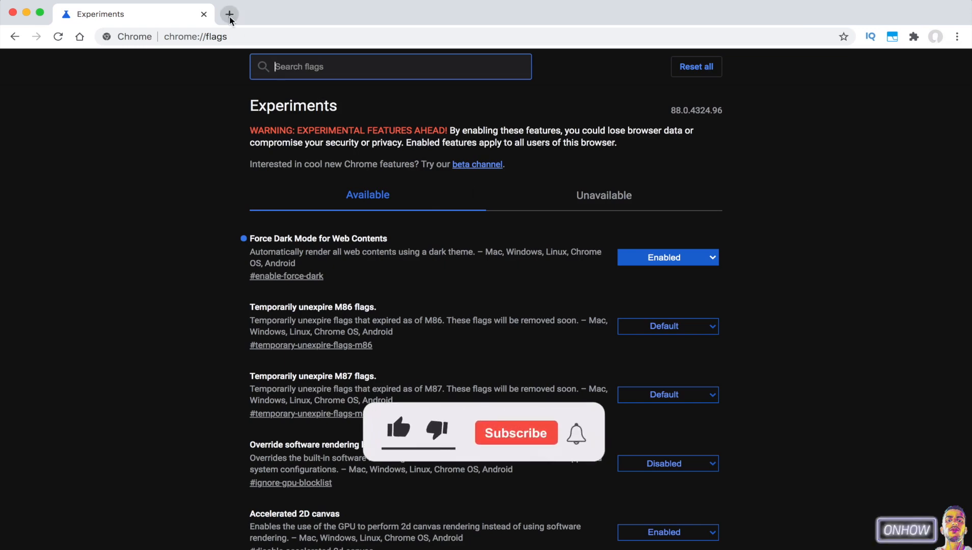
Open a new tab and go to the Google home page via its shortcut tile.
{"action": "left_click", "coordinate": [230, 14]}
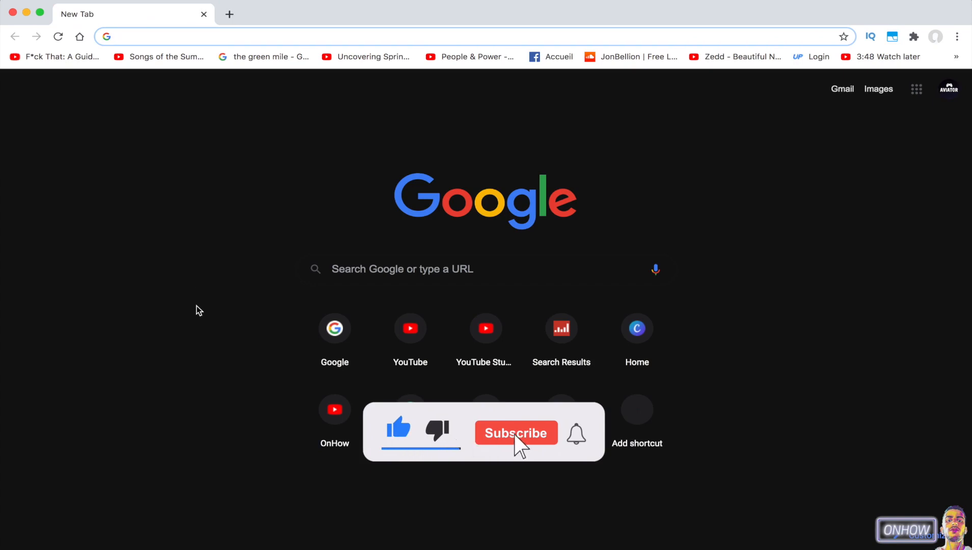
{"action": "left_click", "coordinate": [516, 433]}
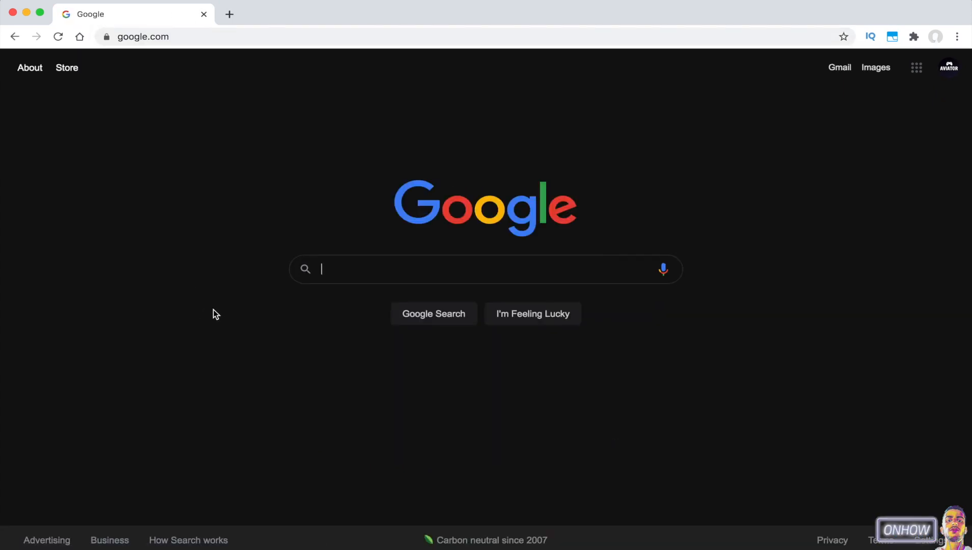
Search Google for 'quora' and open the 'Quora: Home' result.
{"action": "type", "text": "qou"}
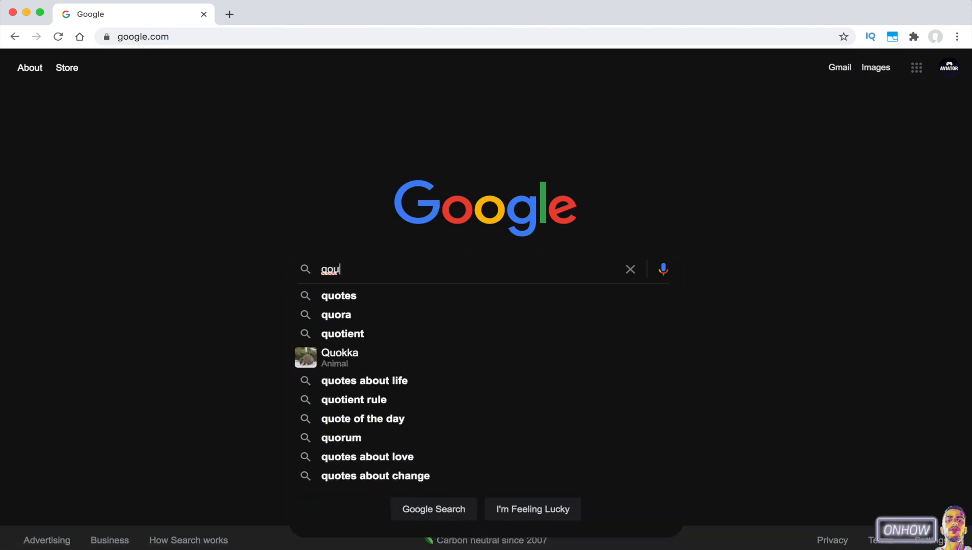
{"action": "left_click", "coordinate": [336, 315]}
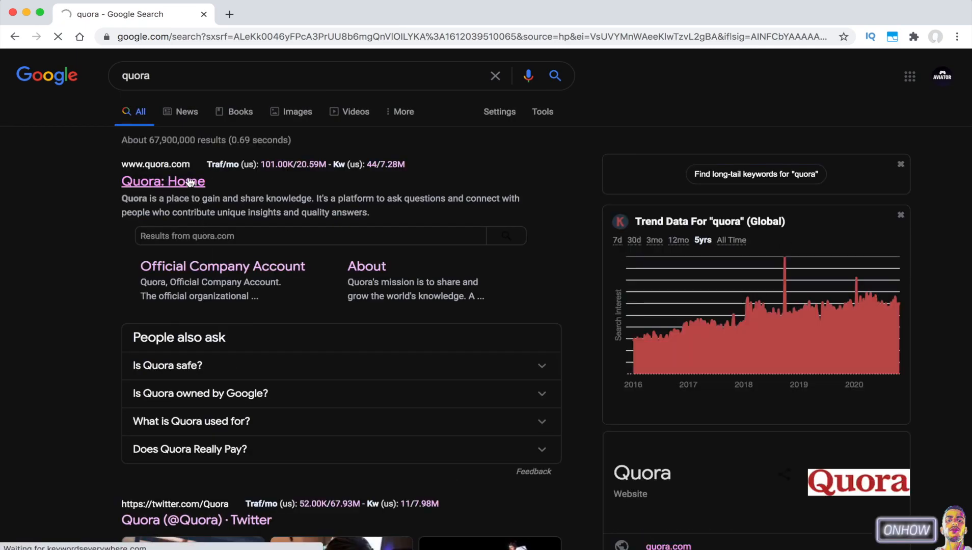
{"action": "left_click", "coordinate": [163, 182]}
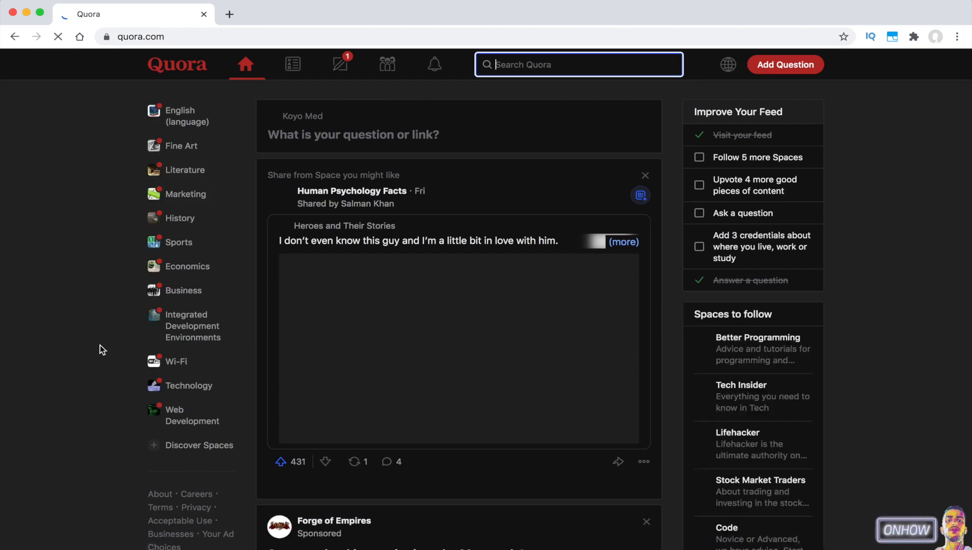